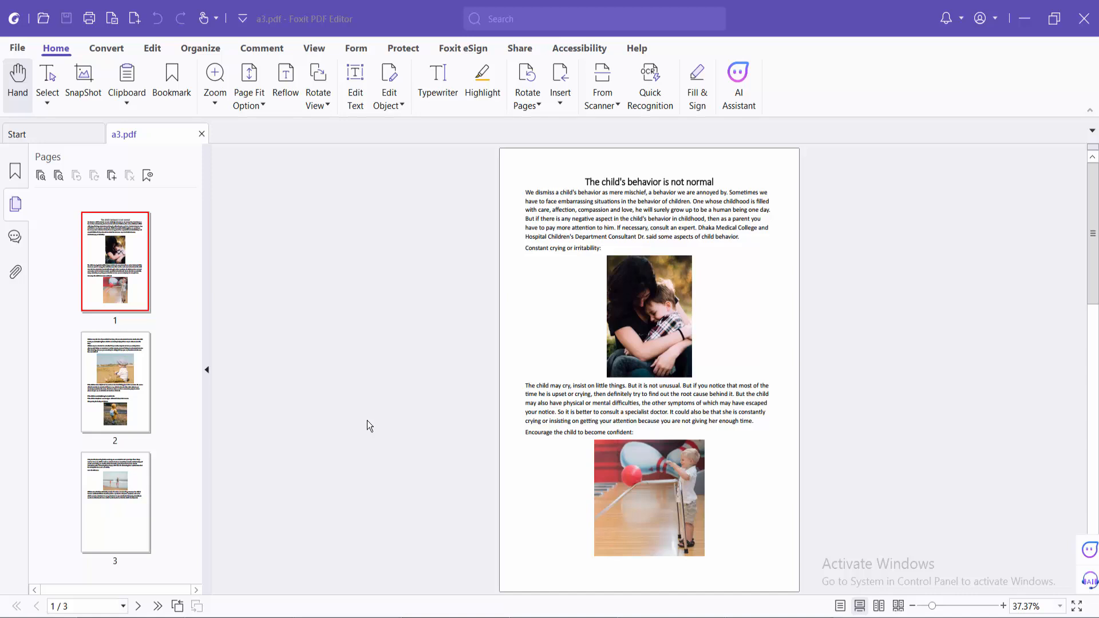
mouse_move(369, 426)
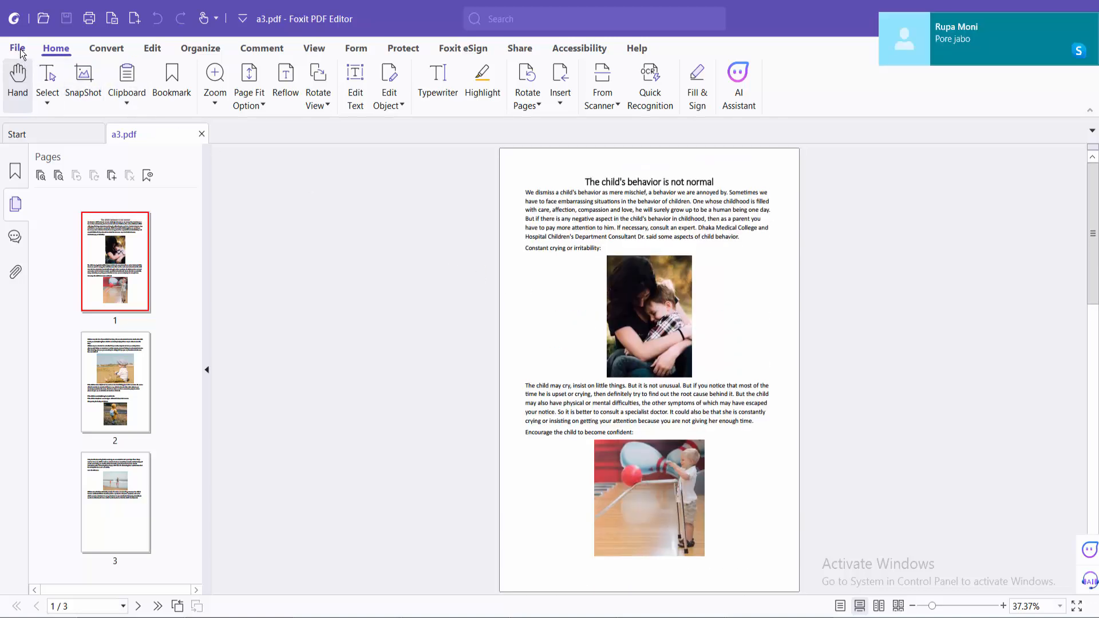
Step: Read a3.pdf's properties: 3 pages at 11.69 × 16.54 inches, then move to page organising
left_click(16, 48)
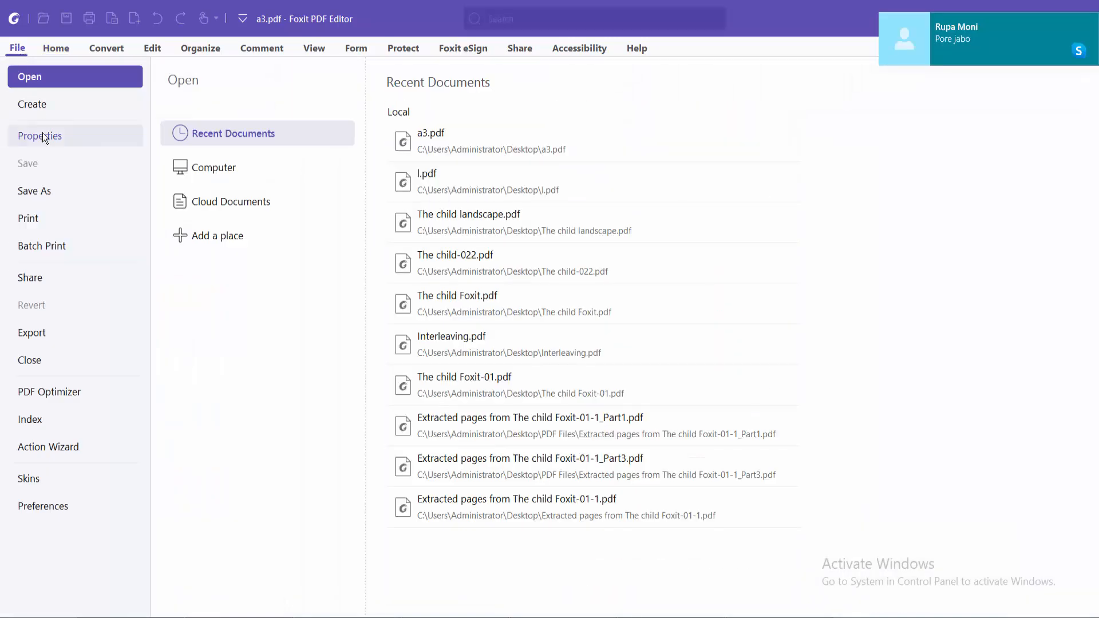
left_click(40, 136)
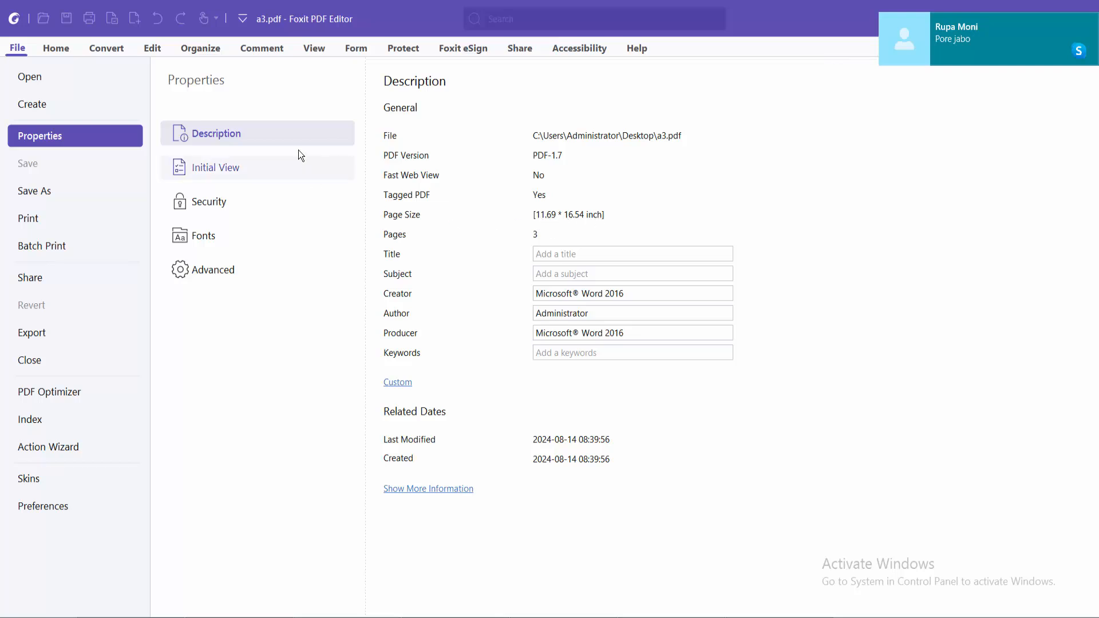
left_click(199, 48)
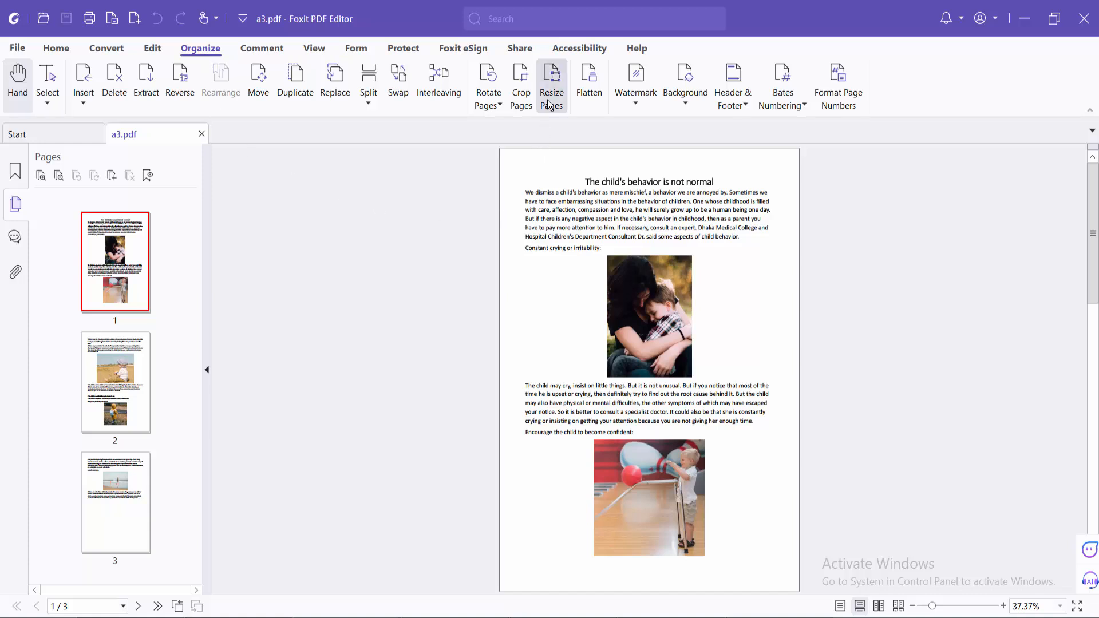
Step: Resize All Pages to A4 fixed size, scaling contents and keeping orientation
left_click(551, 84)
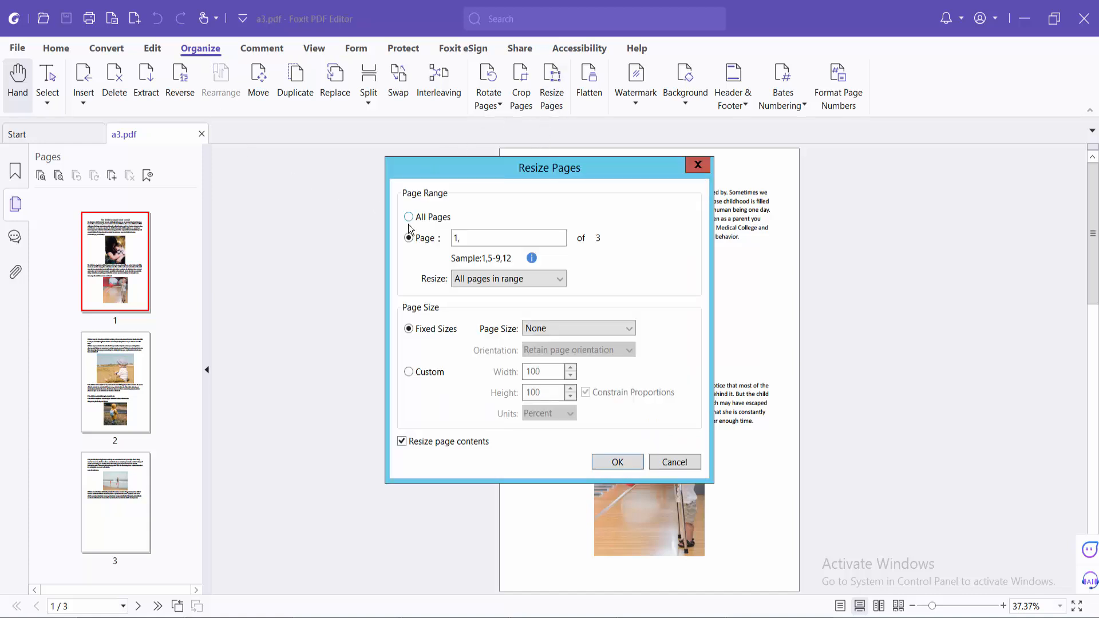
left_click(409, 217)
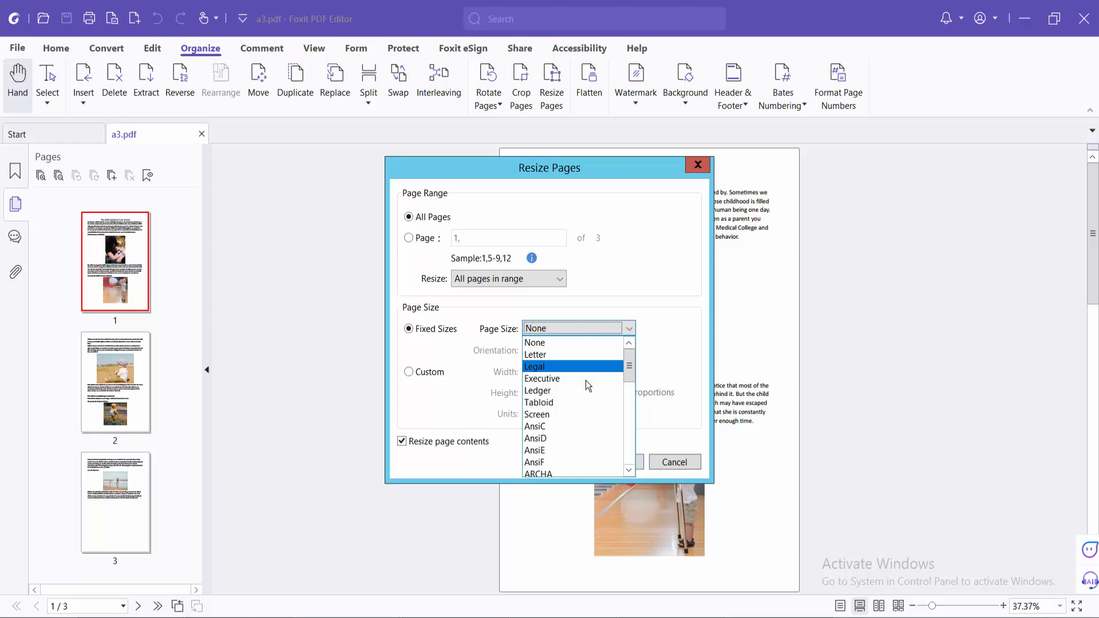
scroll("down", 3)
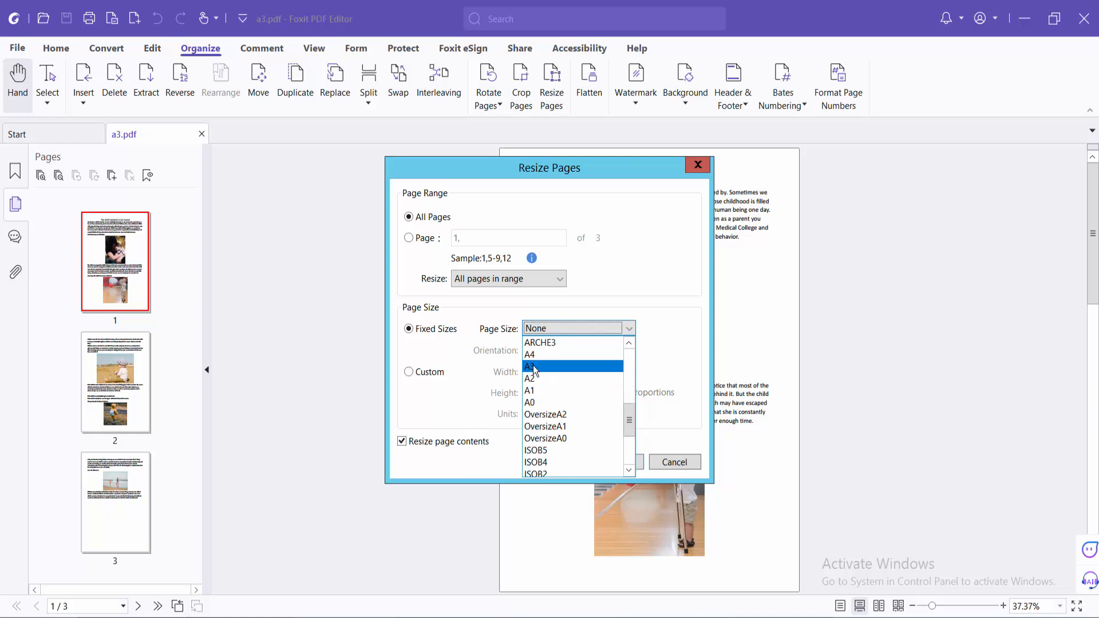
left_click(530, 355)
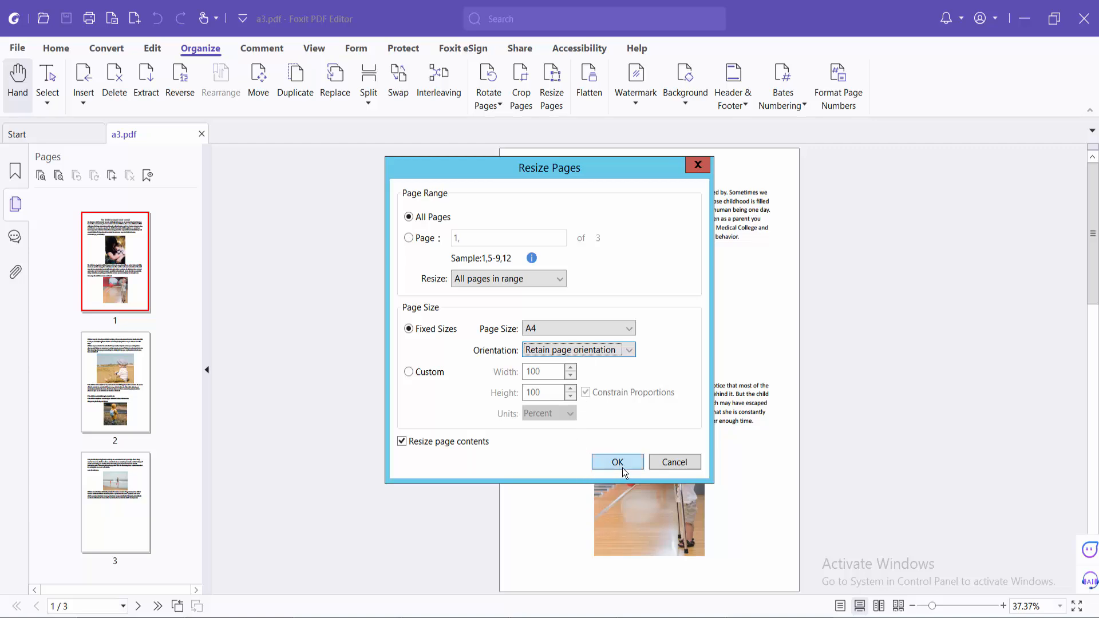
left_click(617, 461)
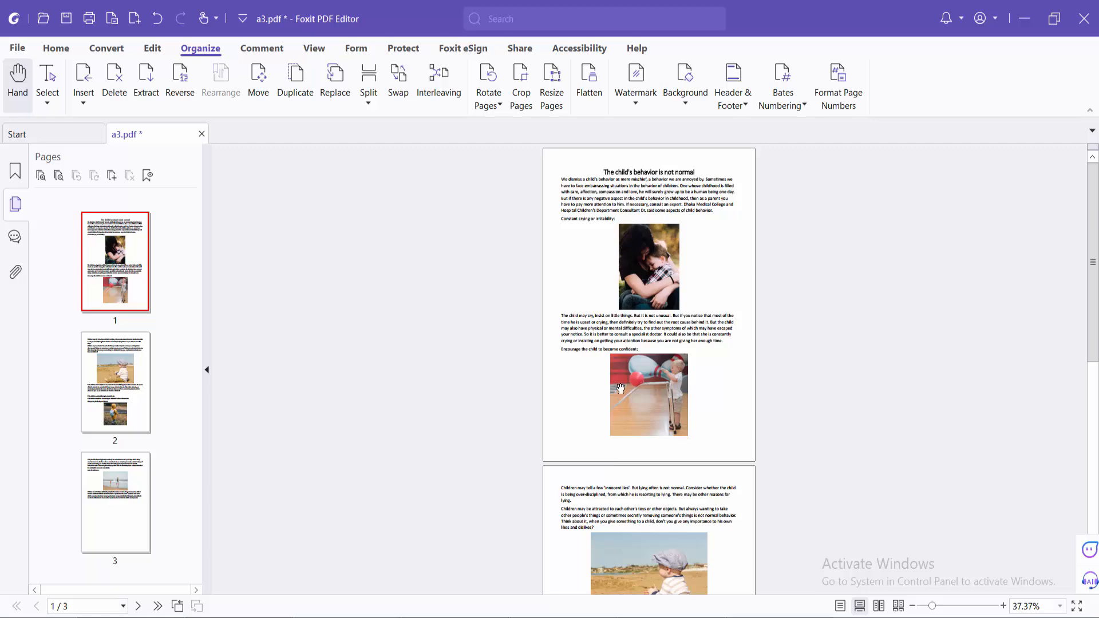
scroll("down", 3)
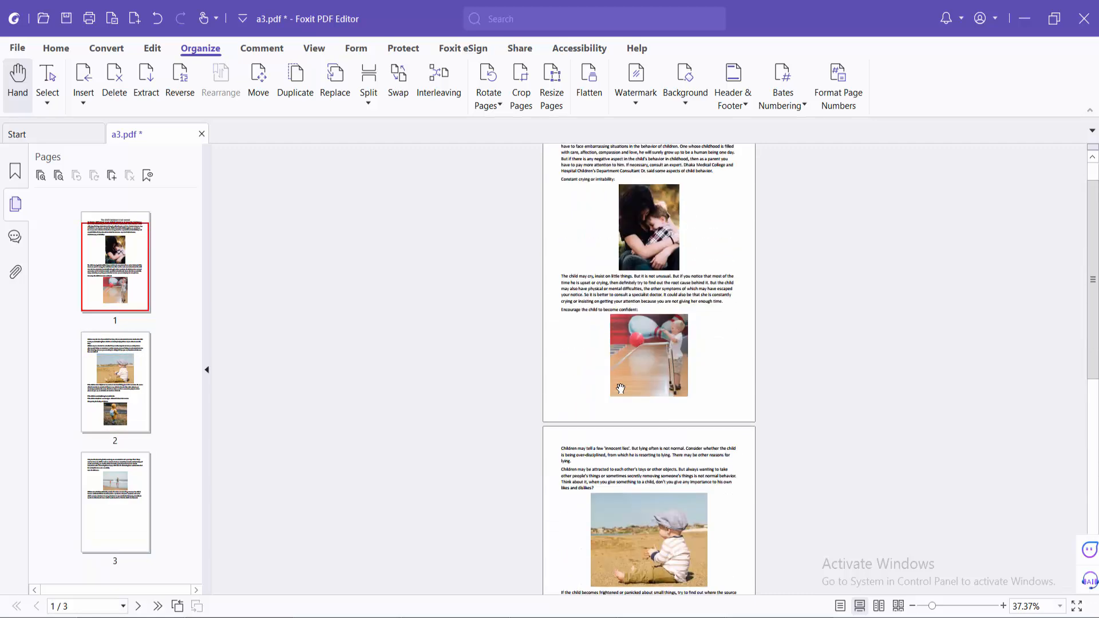
Step: Verify properties now show 8.26 × 11.69 inches and save a3.pdf
left_click(17, 48)
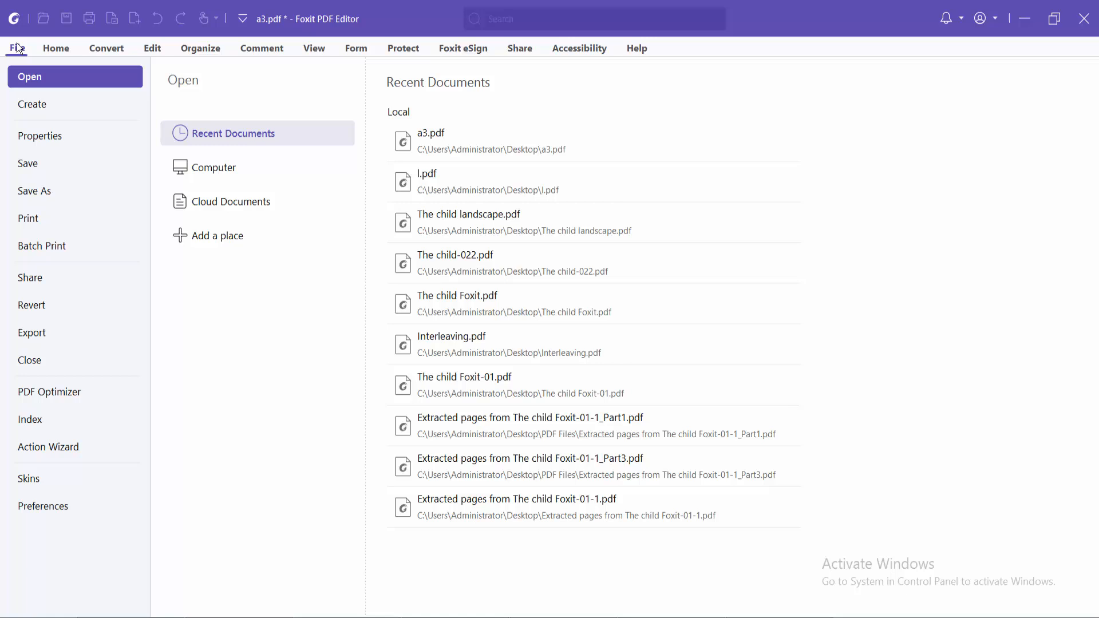
left_click(40, 136)
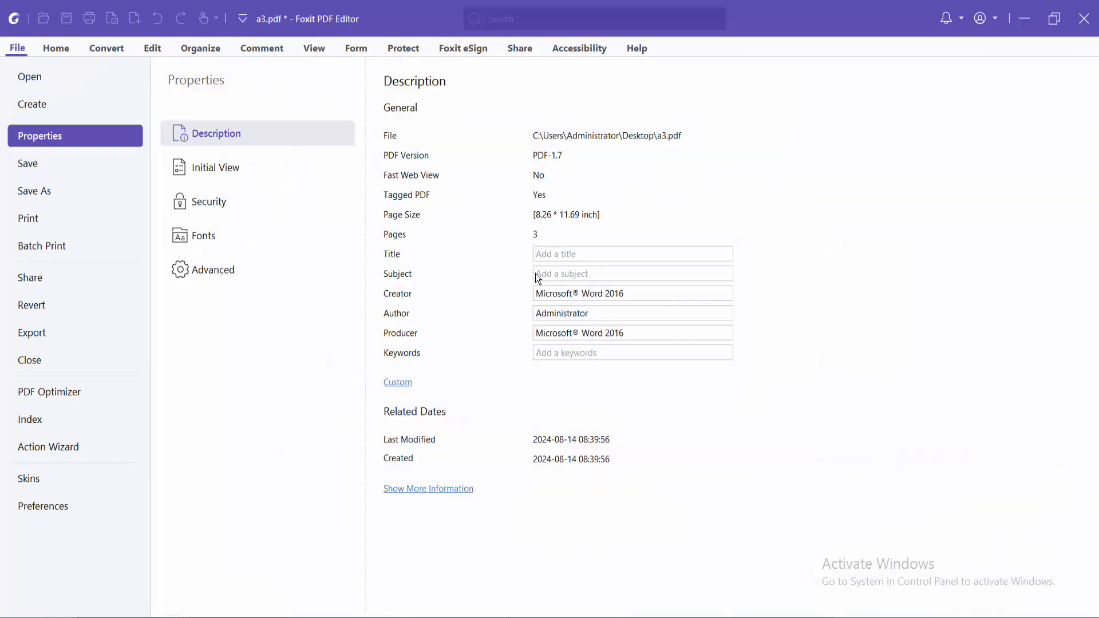
mouse_move(592, 219)
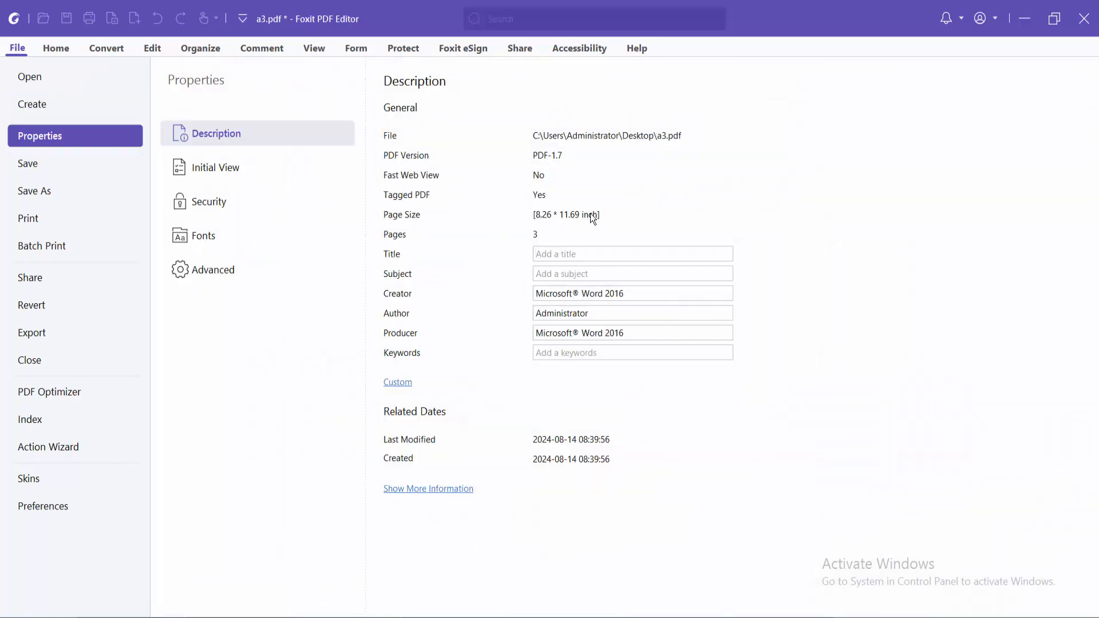
mouse_move(32, 168)
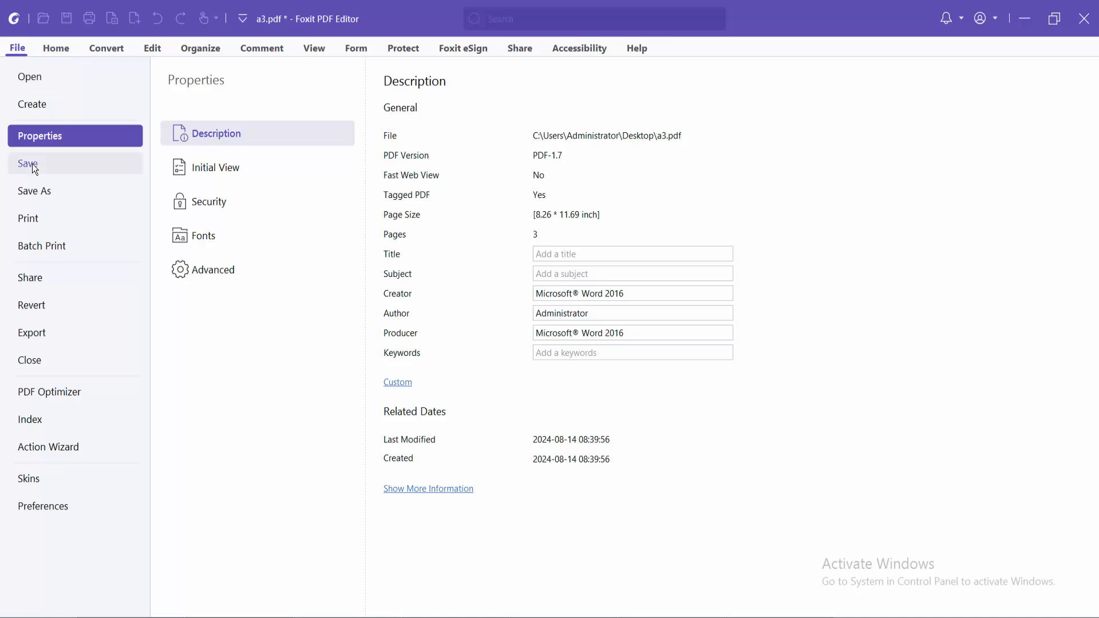
left_click(56, 48)
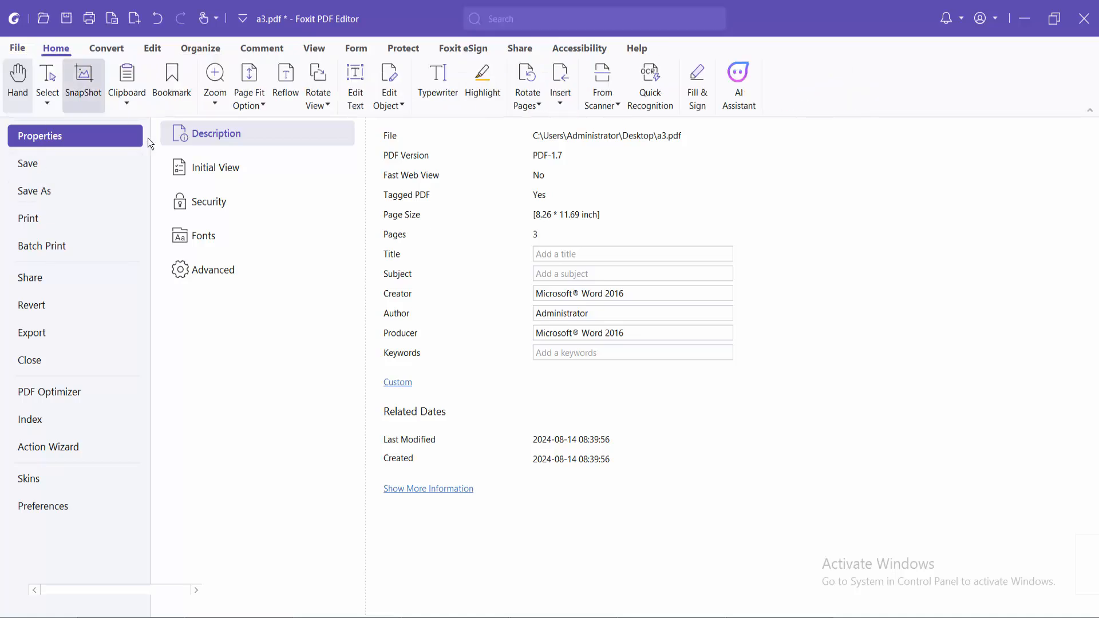